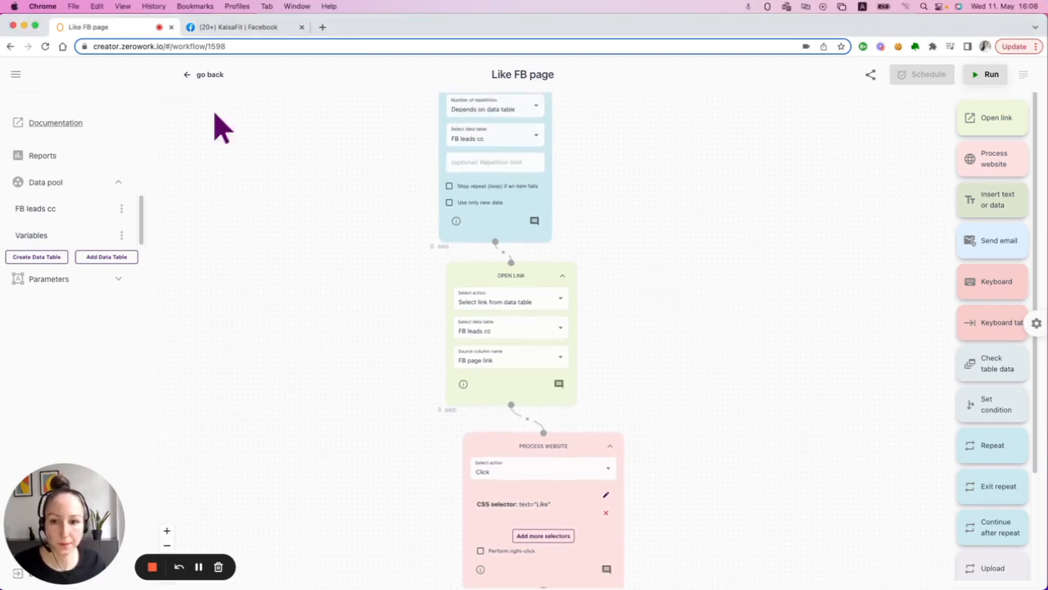
- Show the not-yet-liked KaisaFit Facebook page and scroll through its posts
left_click(237, 27)
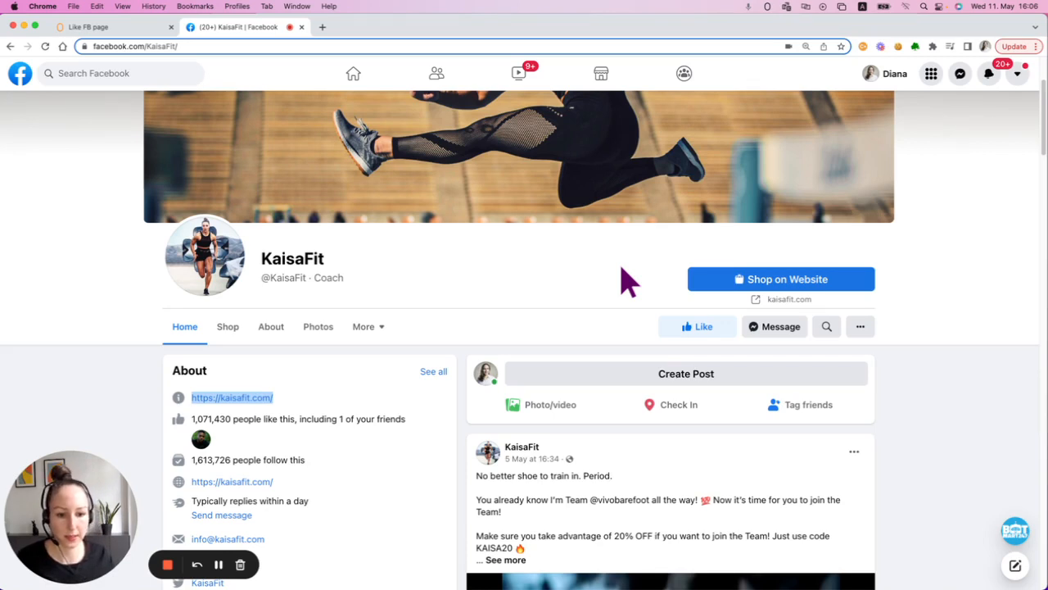
scroll("down", 3)
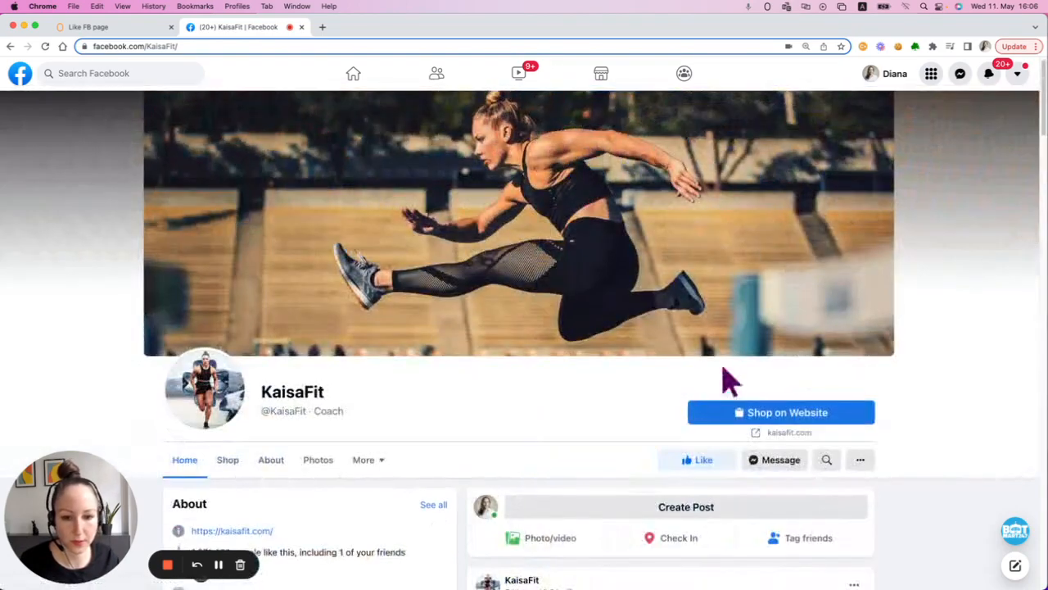
scroll("down", 3)
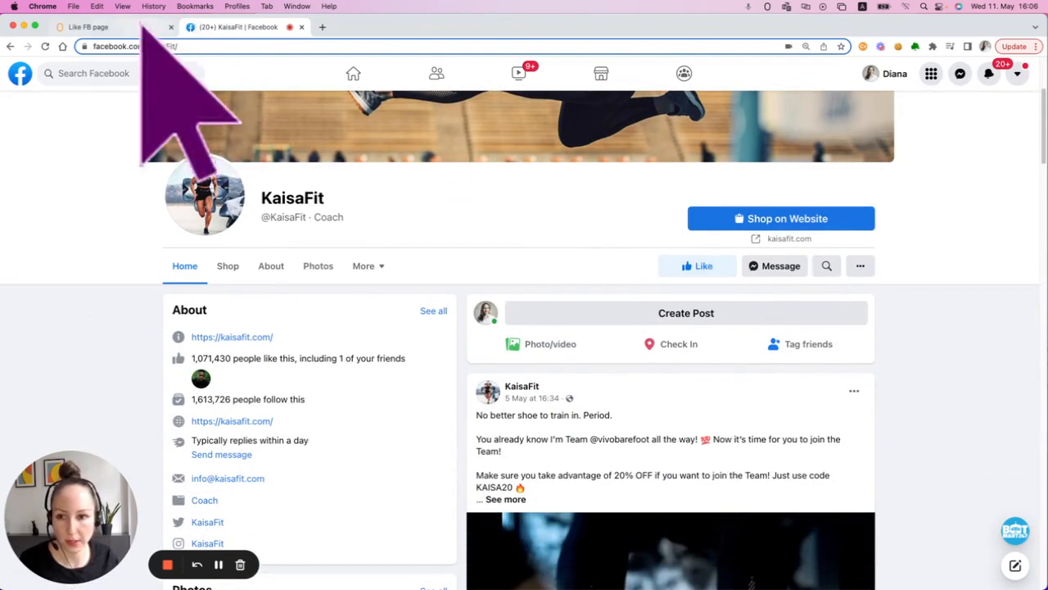
- Review the Like FB page workflow's Repeat loop, open-link step and Like-click selector
left_click(88, 27)
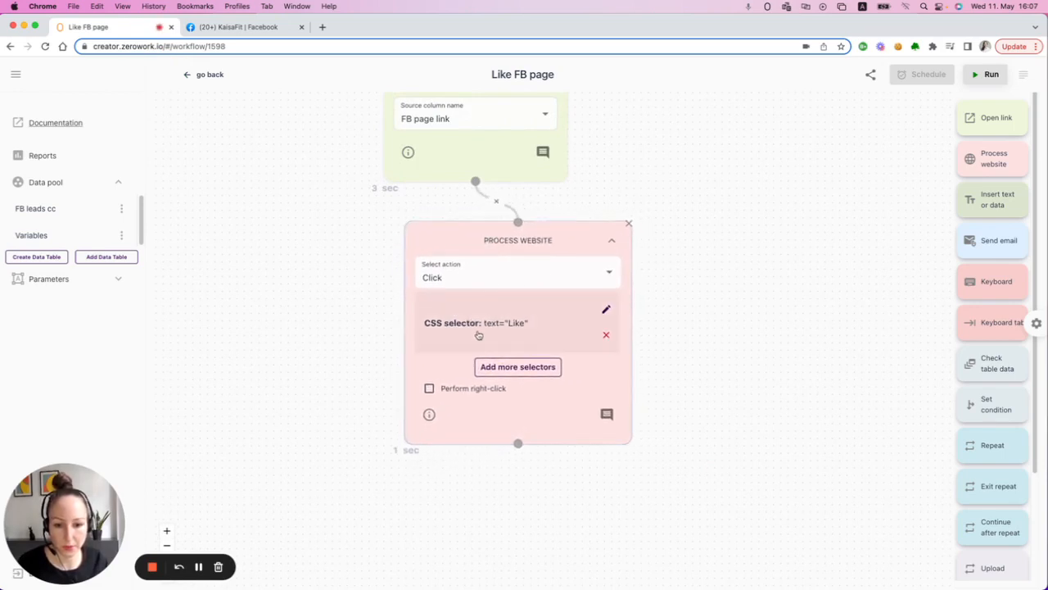
mouse_move(526, 337)
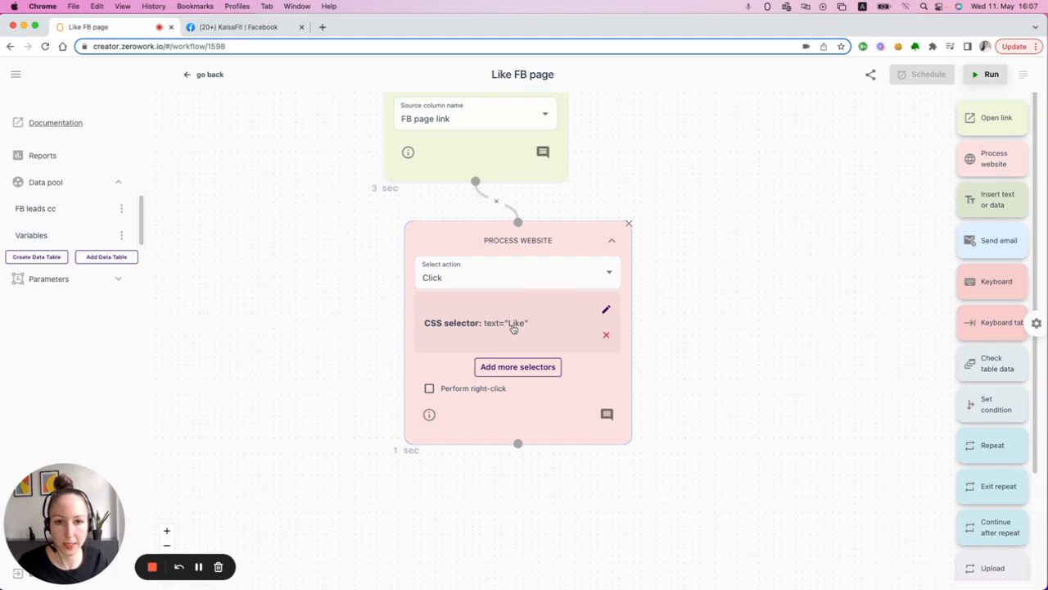
left_click(238, 27)
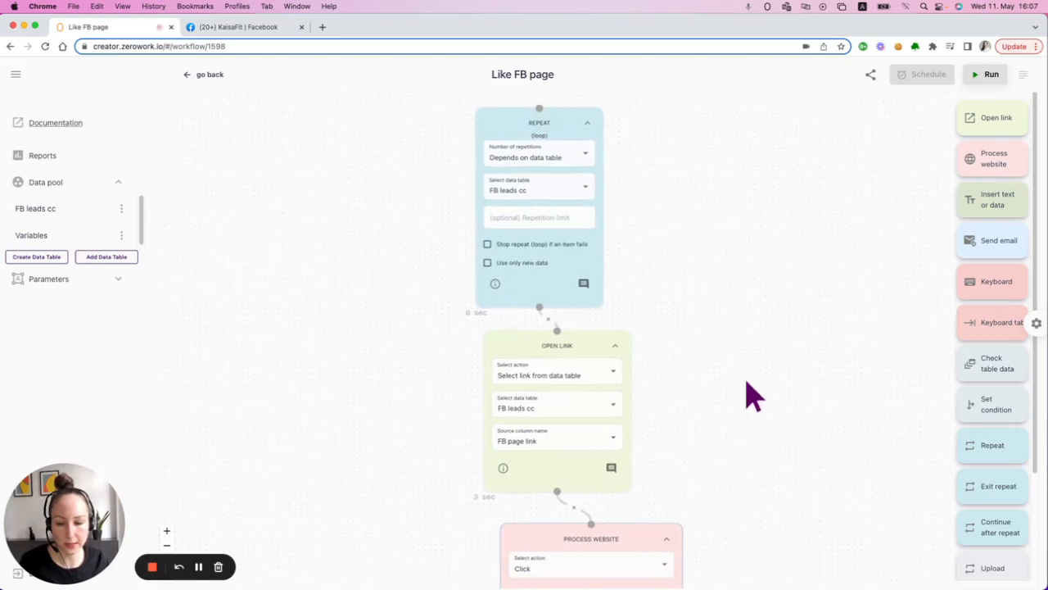
scroll("down", 3)
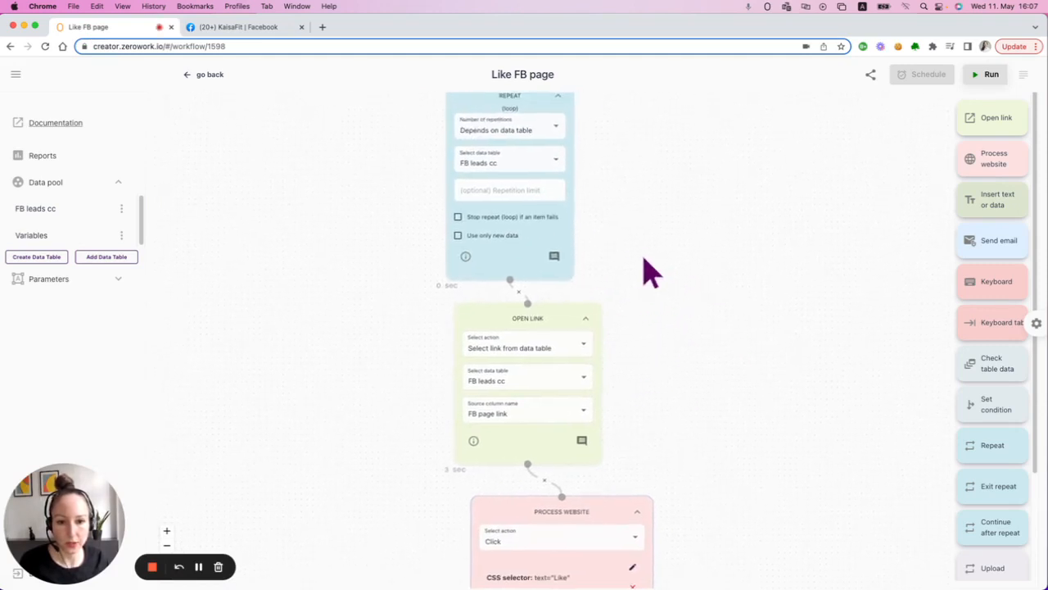
mouse_move(630, 205)
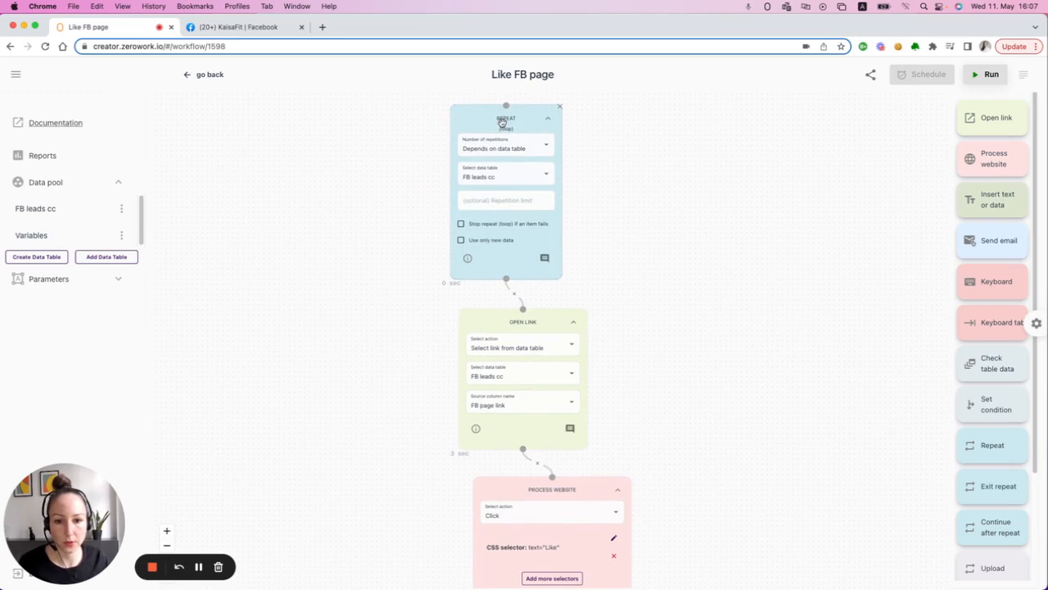
left_click(35, 208)
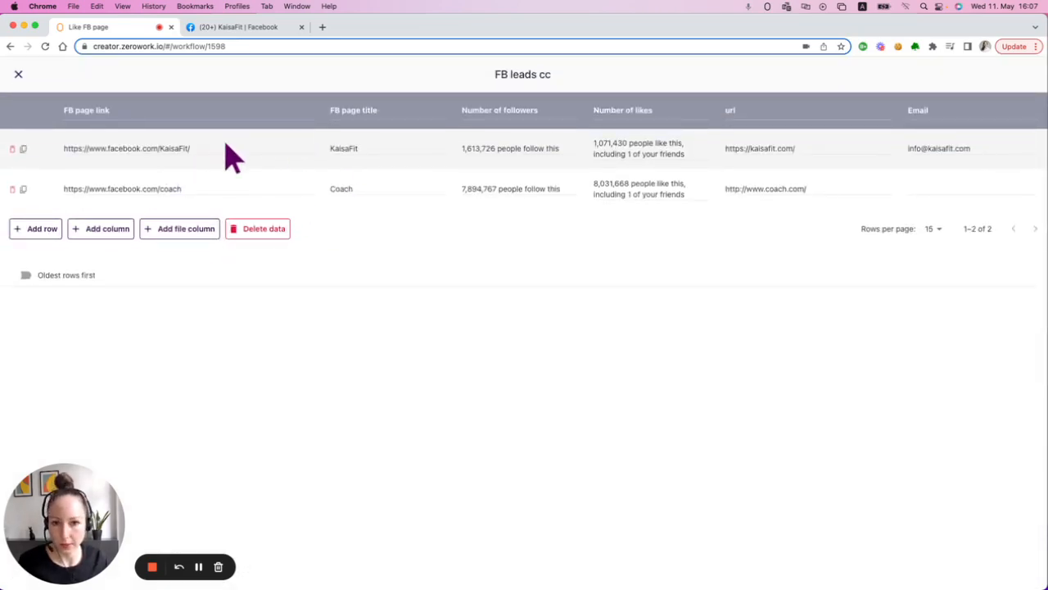
left_click(18, 74)
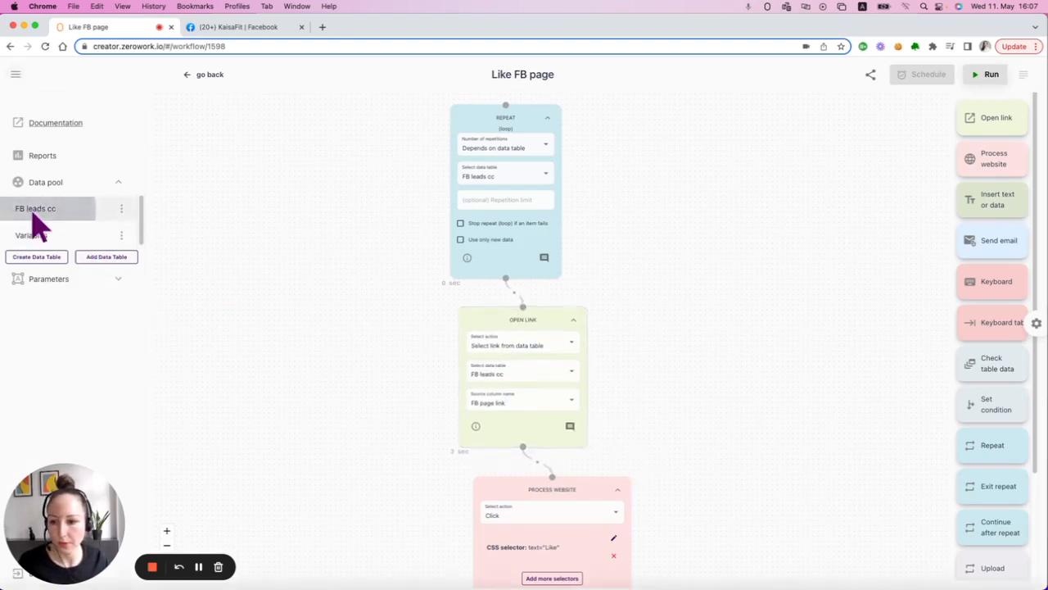
left_click(35, 208)
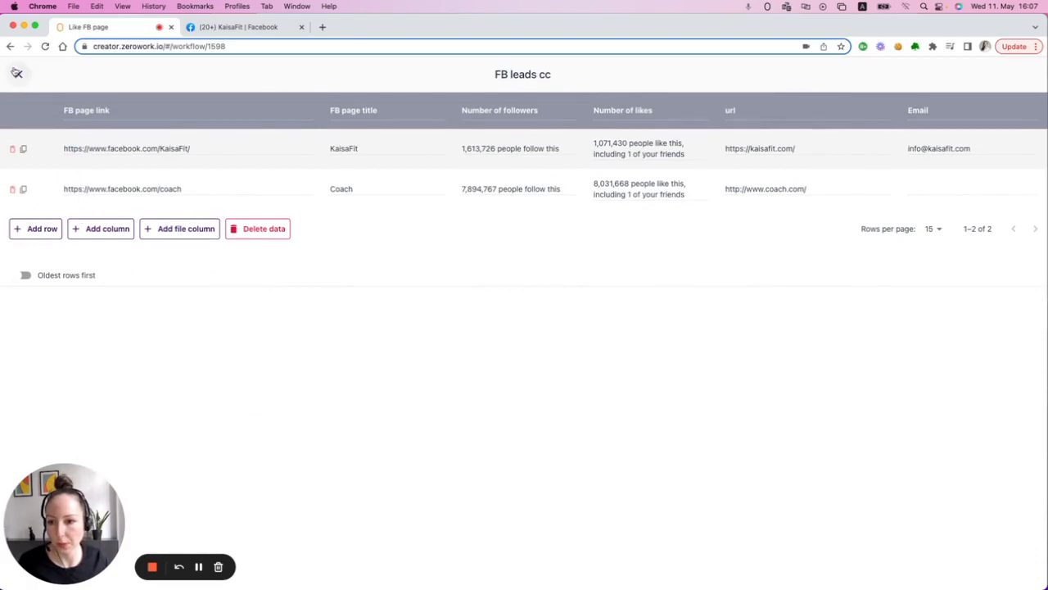
left_click(17, 73)
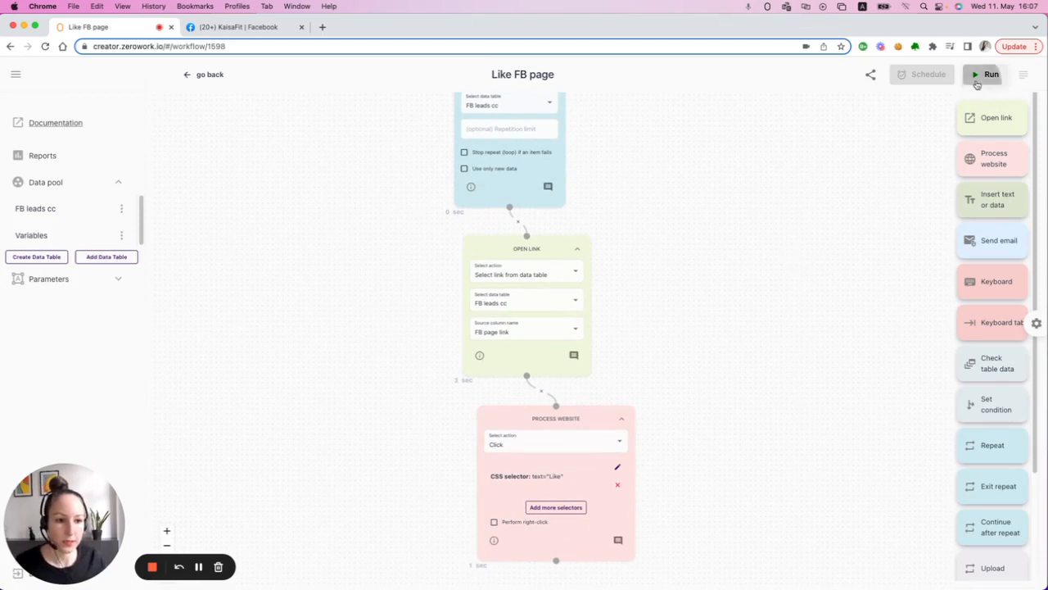
- Run the Like FB page workflow, which opens KaisaFit and Coach and likes Coach
left_click(991, 73)
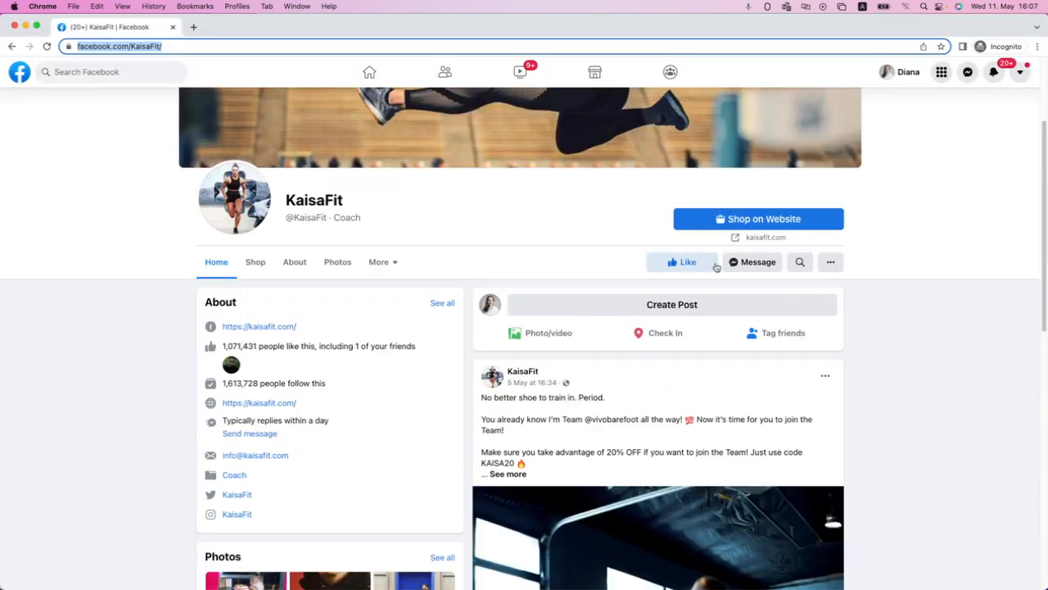
left_click(683, 261)
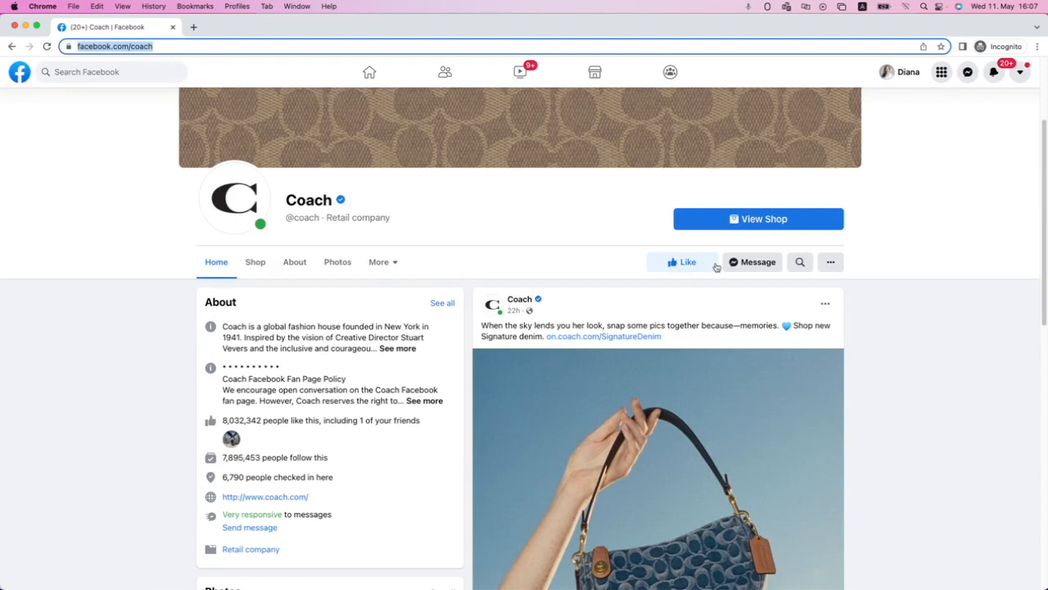
left_click(683, 261)
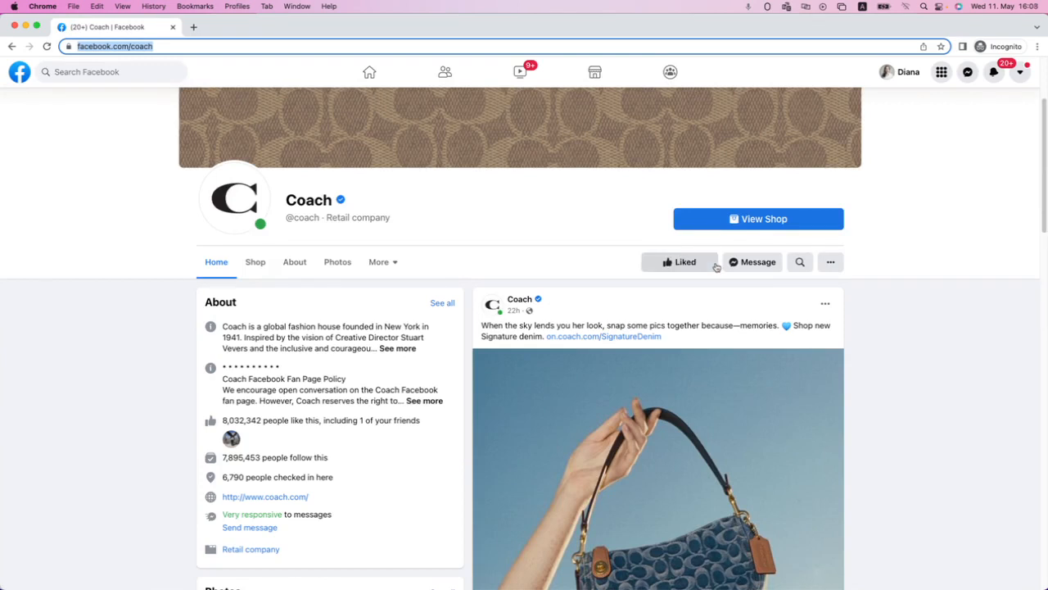
left_click(88, 27)
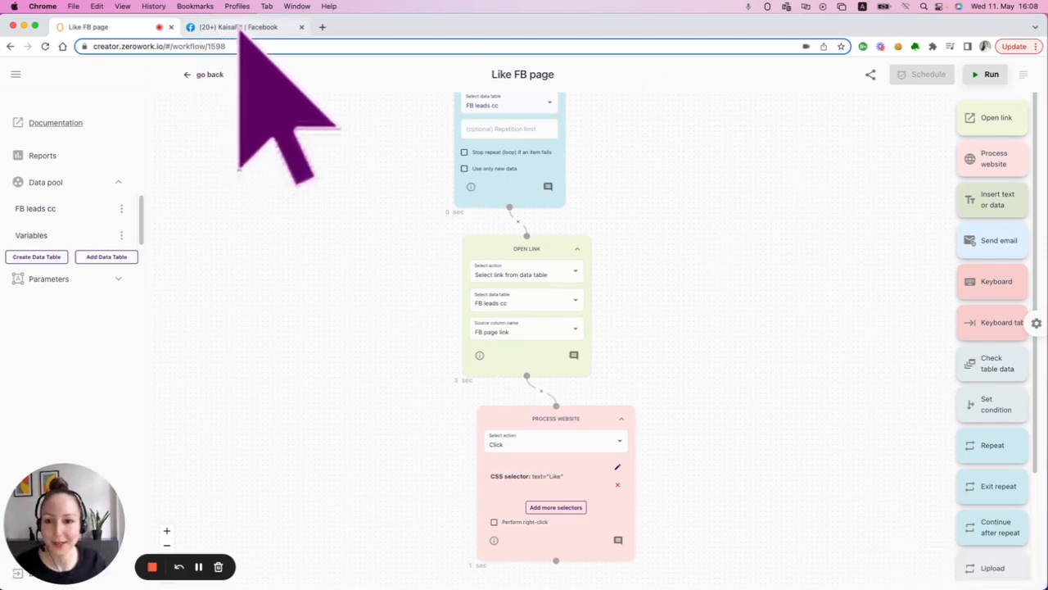
- Scroll the KaisaFit page to its latest post and bring up the browser context menu
left_click(237, 26)
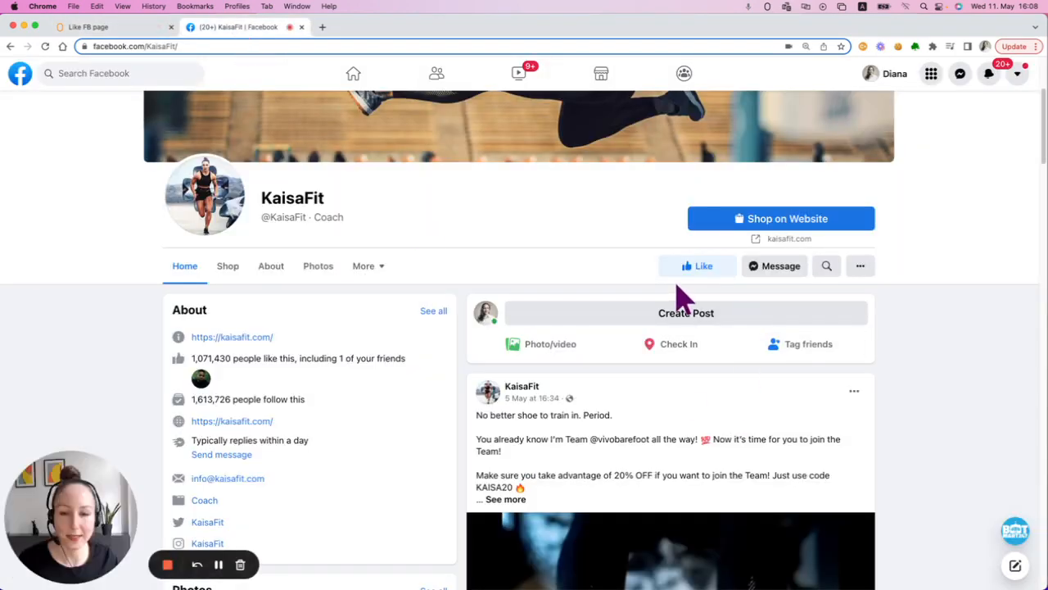
mouse_move(974, 458)
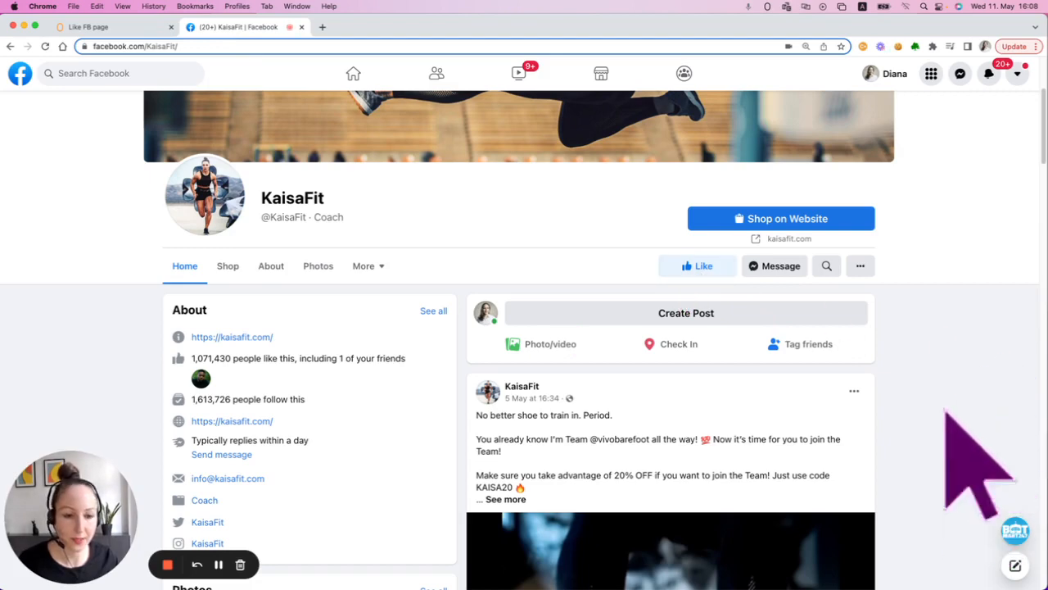
scroll("down", 3)
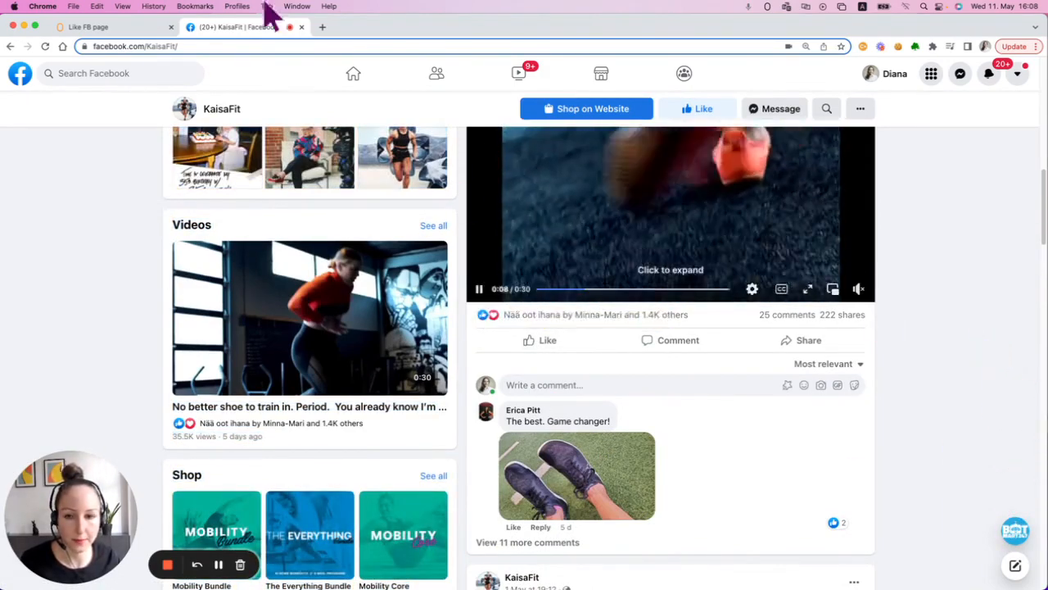
scroll("up", 3)
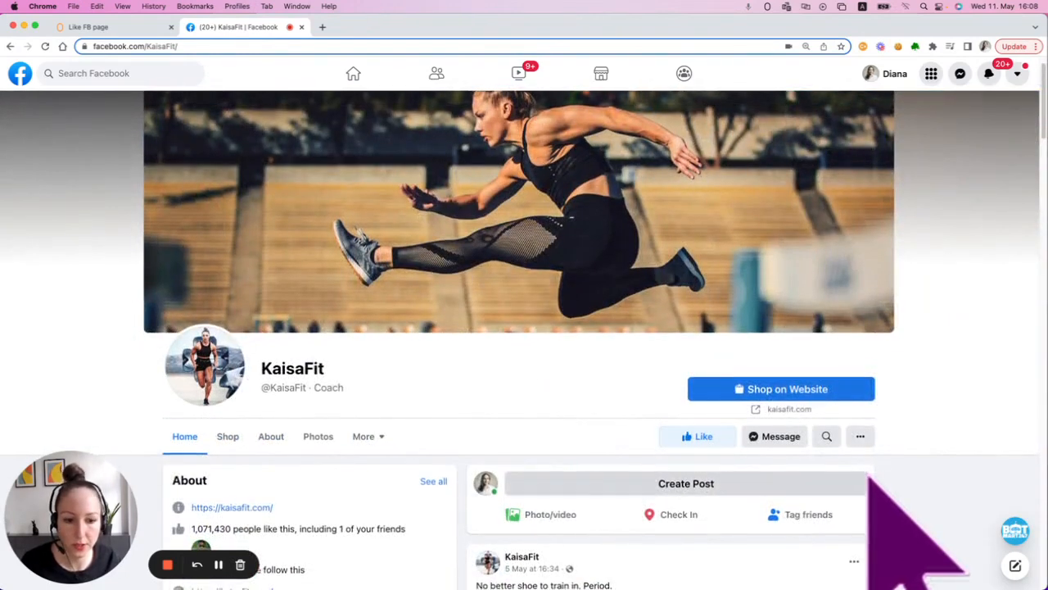
scroll("down", 3)
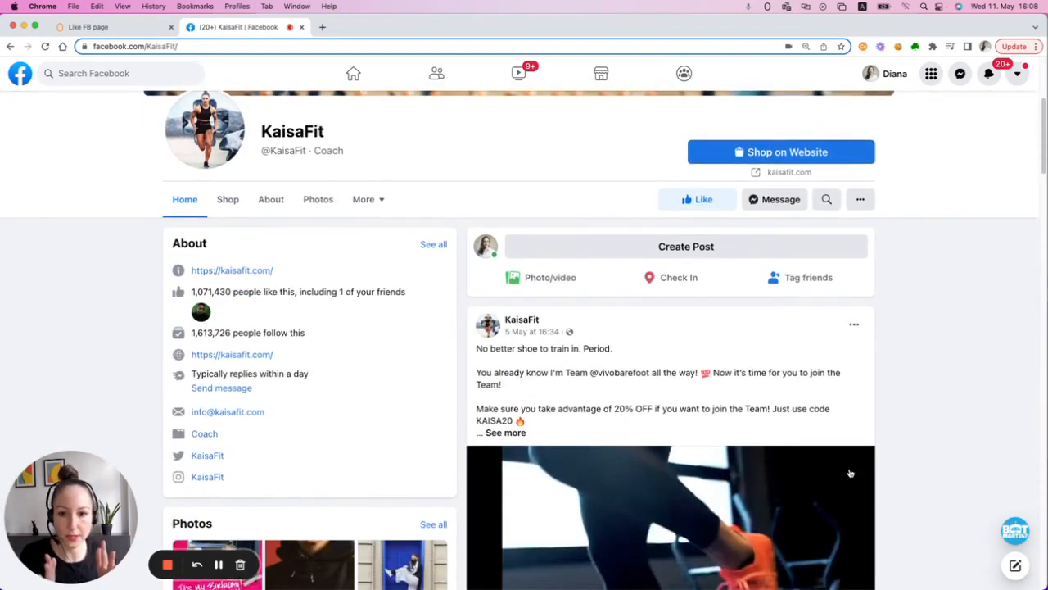
mouse_move(810, 458)
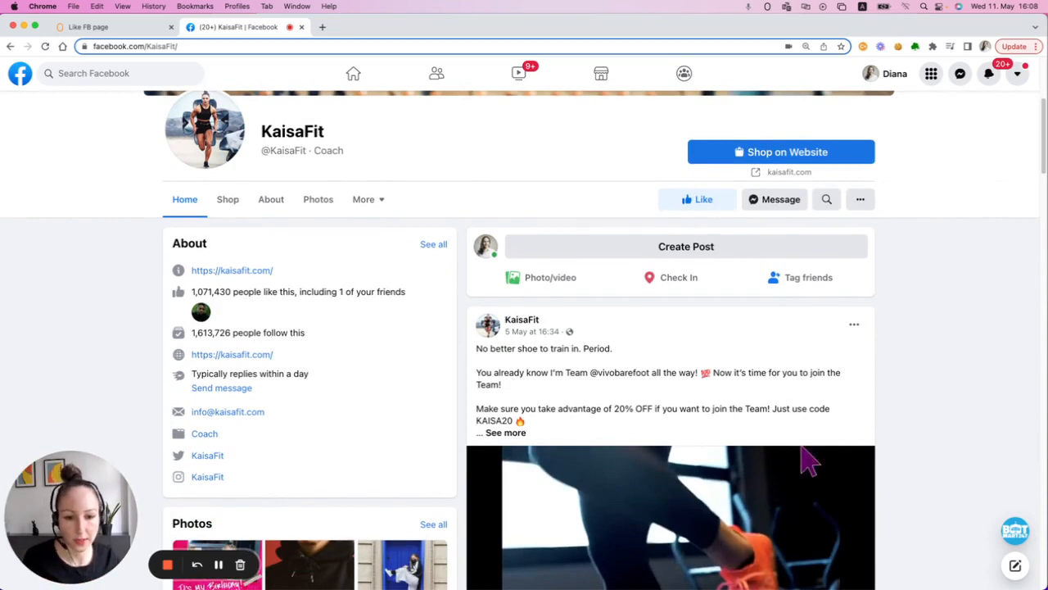
scroll("down", 3)
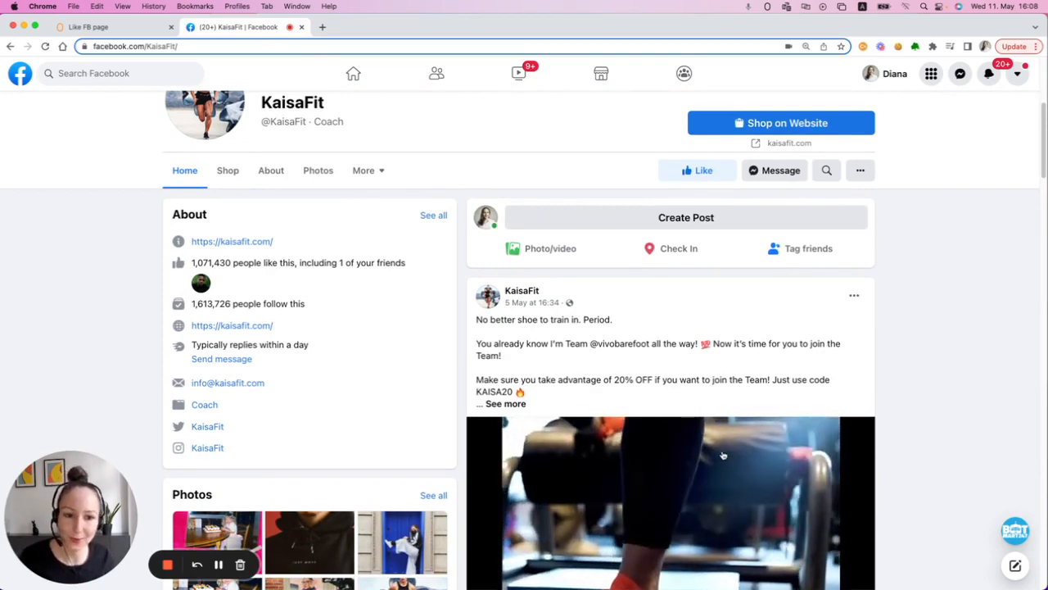
scroll("down", 3)
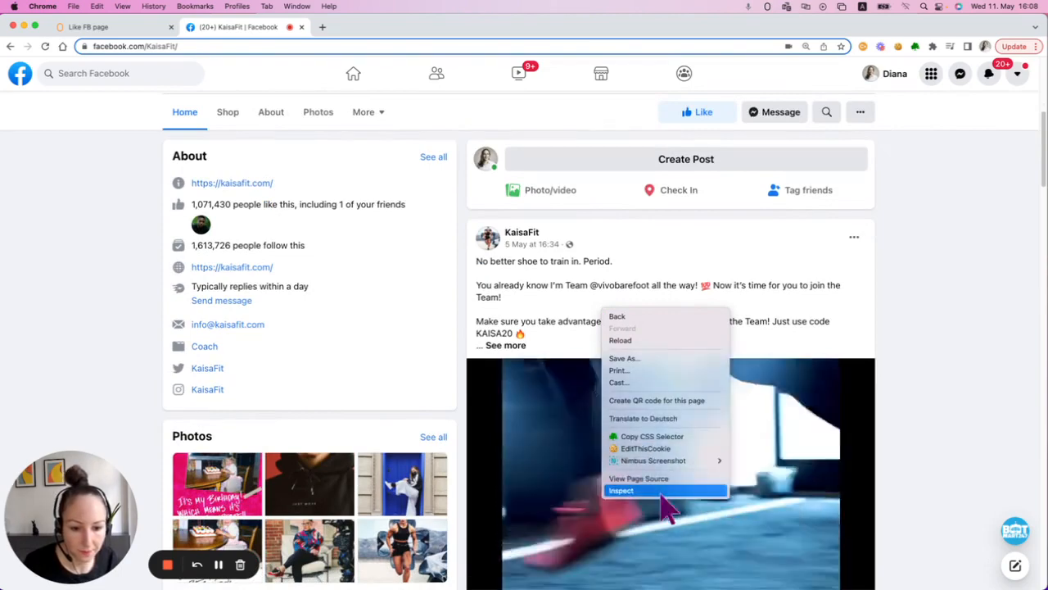
- Inspect the post and run querySelectorAll("div[aria-describedby]") in the Console, getting five elements
left_click(620, 490)
type("document.querySelectorAll(\"div[aria-describedby]\")")
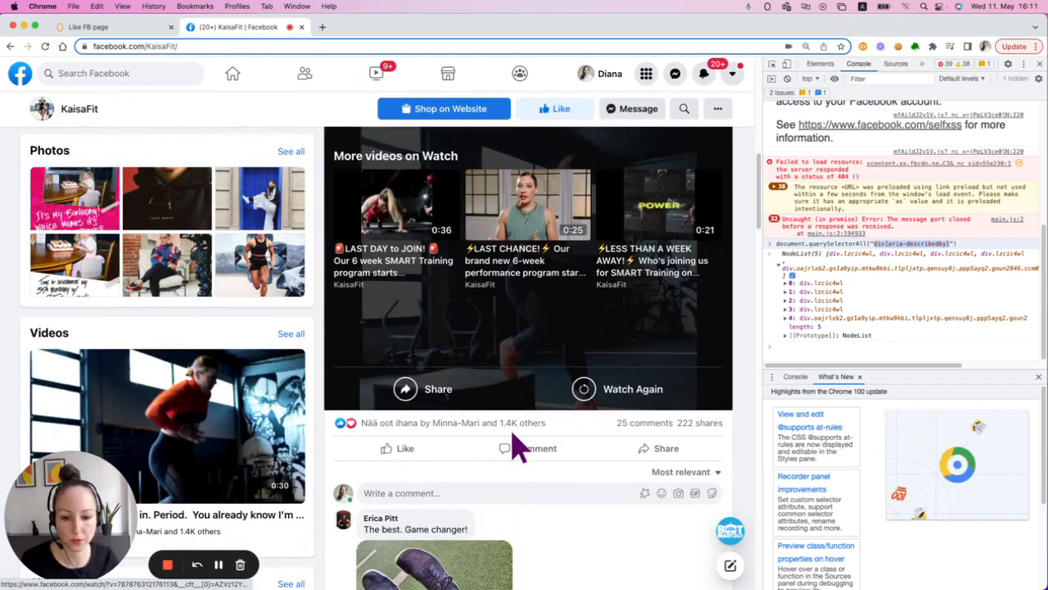
mouse_move(594, 565)
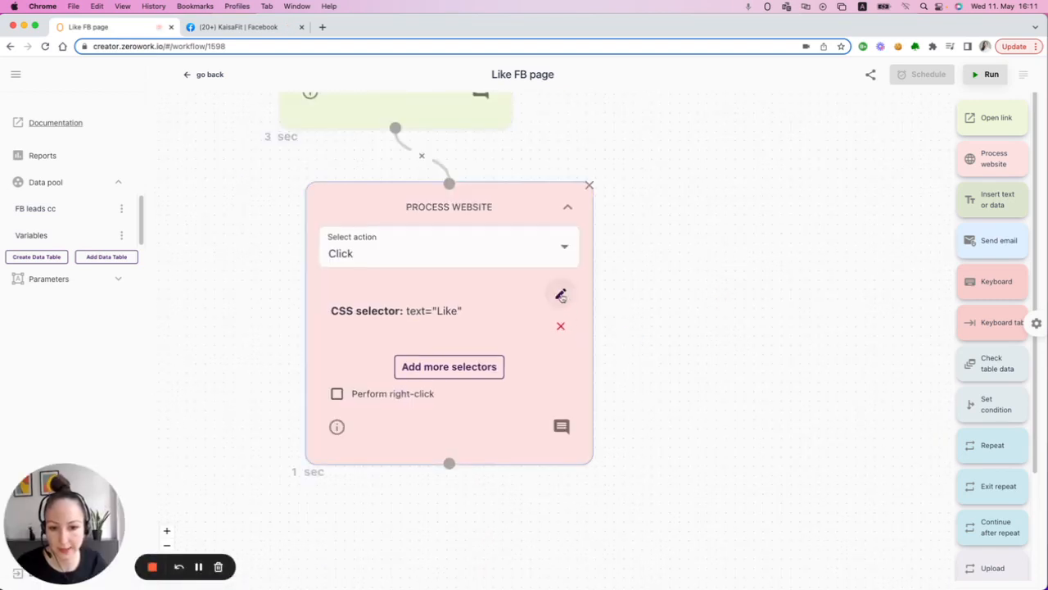
- Replace the Like click selector with div[aria-describedby] >> text="Like", save, and view KaisaFit
left_click(560, 294)
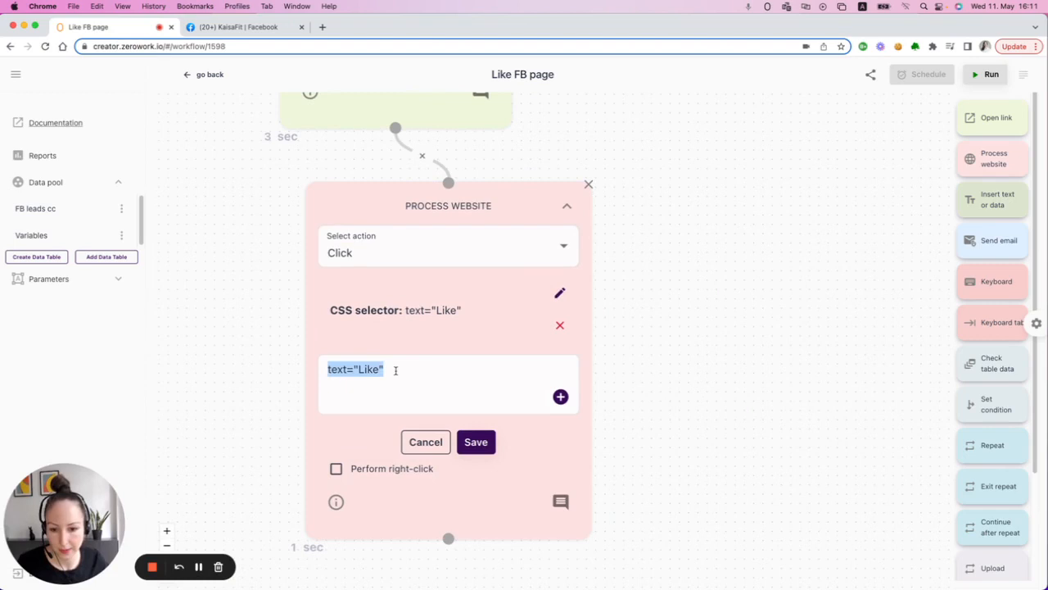
type("div[aria-describedby]")
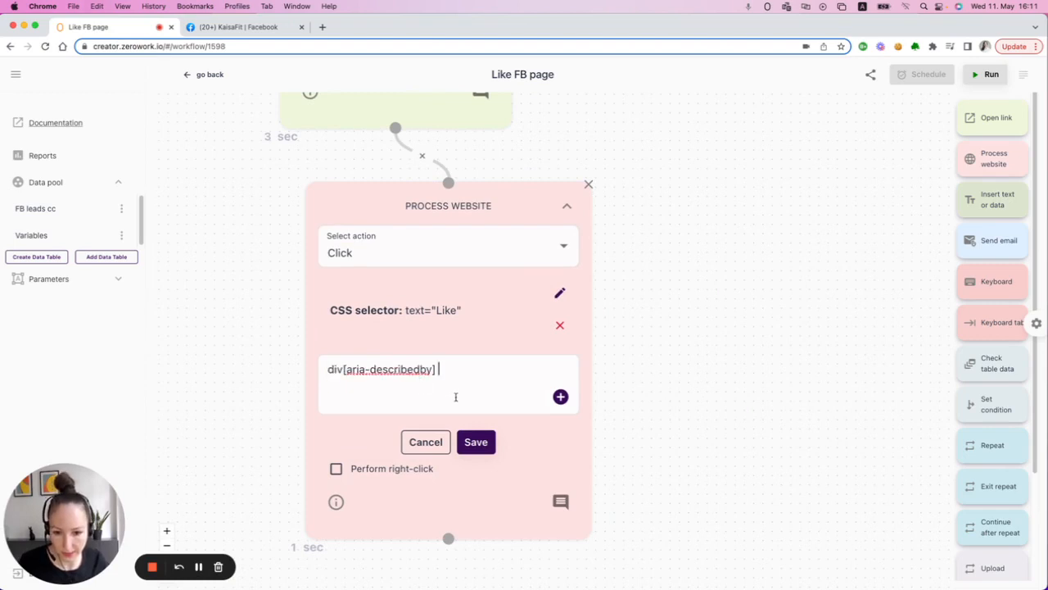
mouse_move(458, 396)
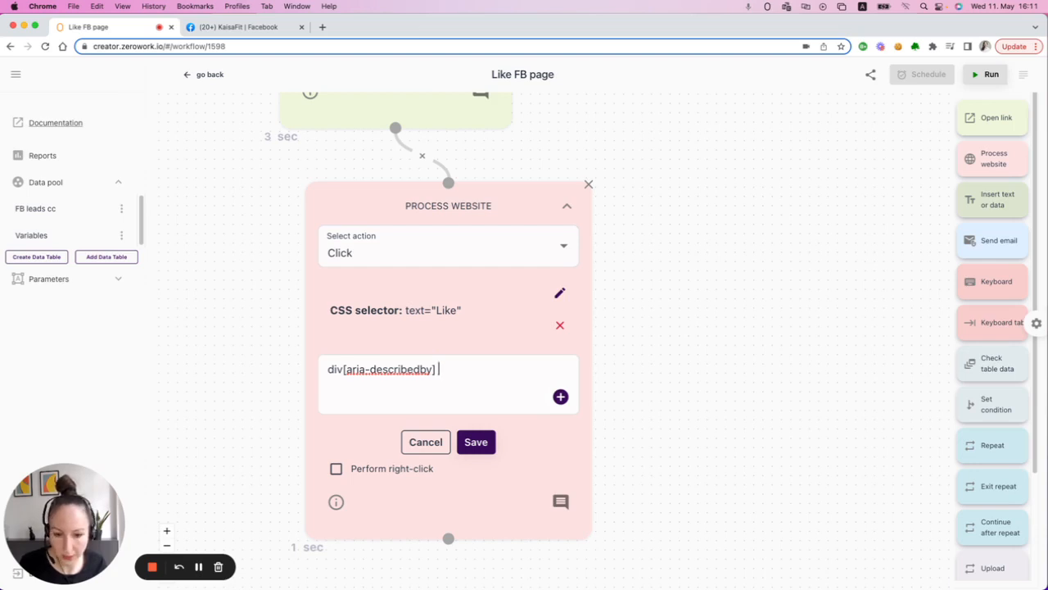
type(">>")
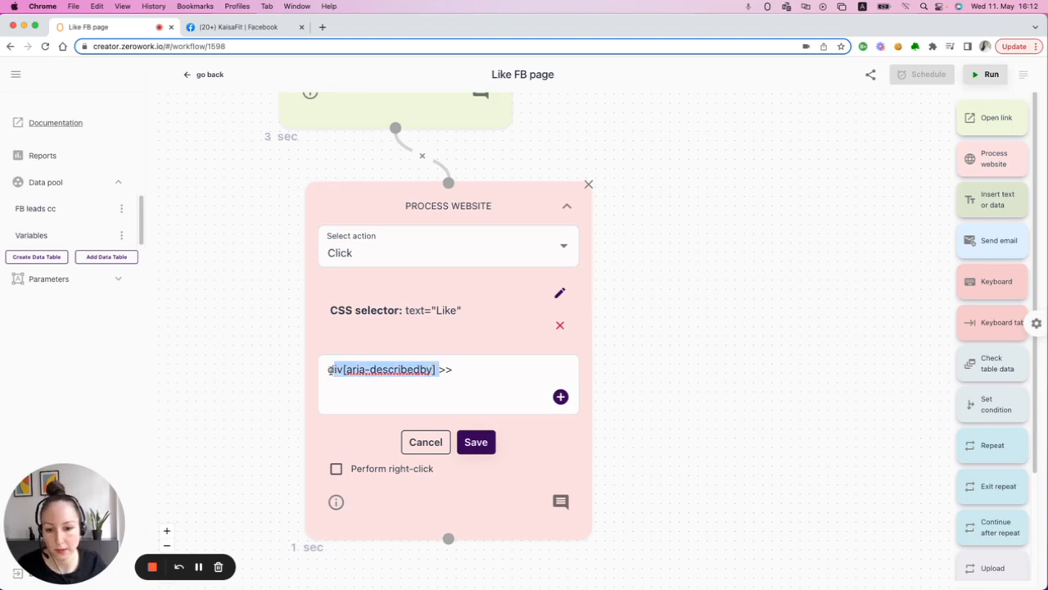
left_click(486, 369)
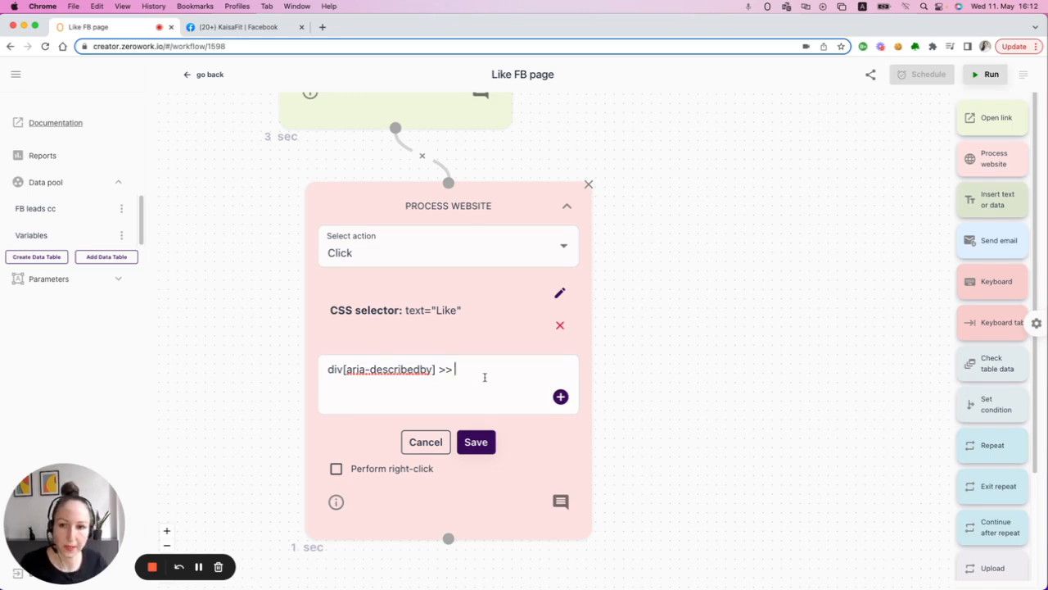
left_click(238, 27)
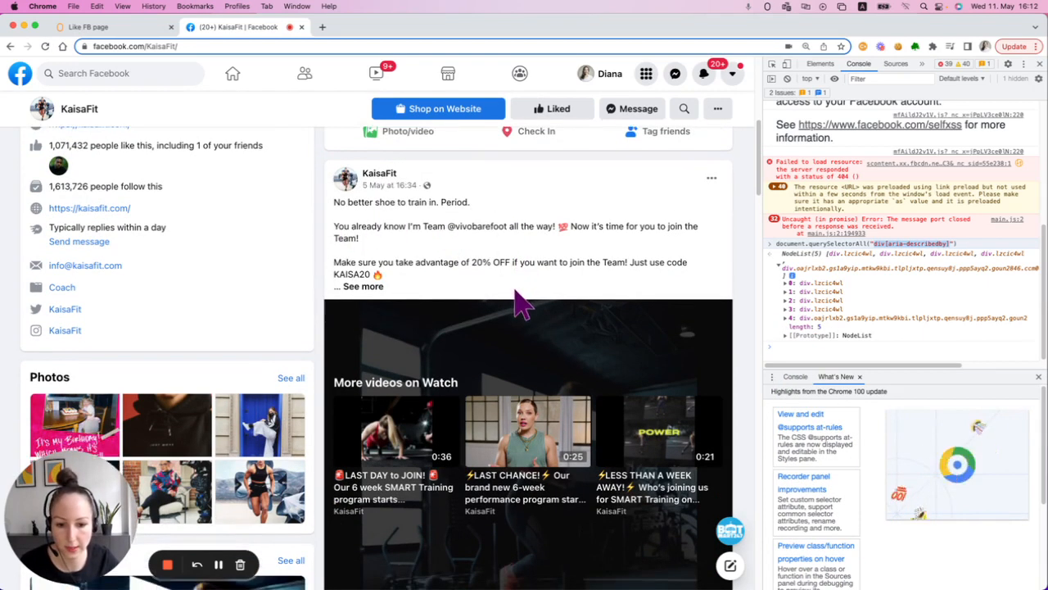
scroll("down", 3)
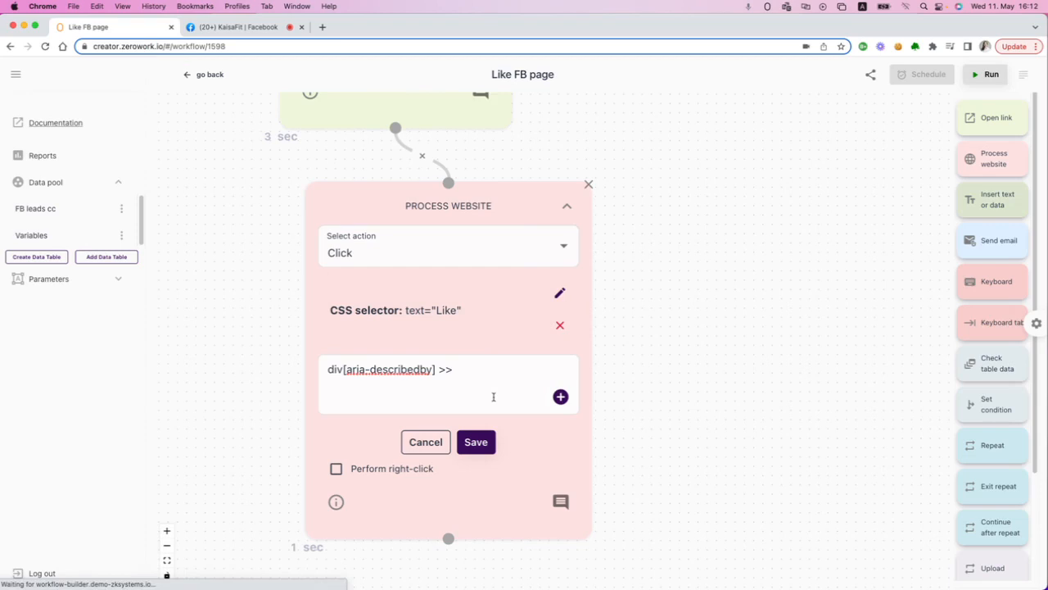
type("text=")
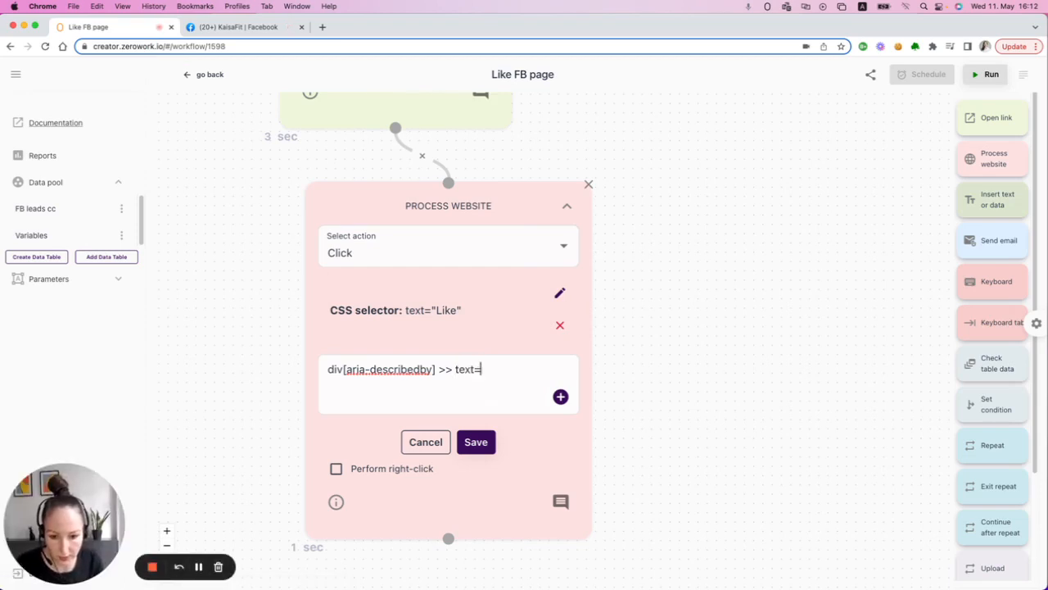
type("\"Like\"")
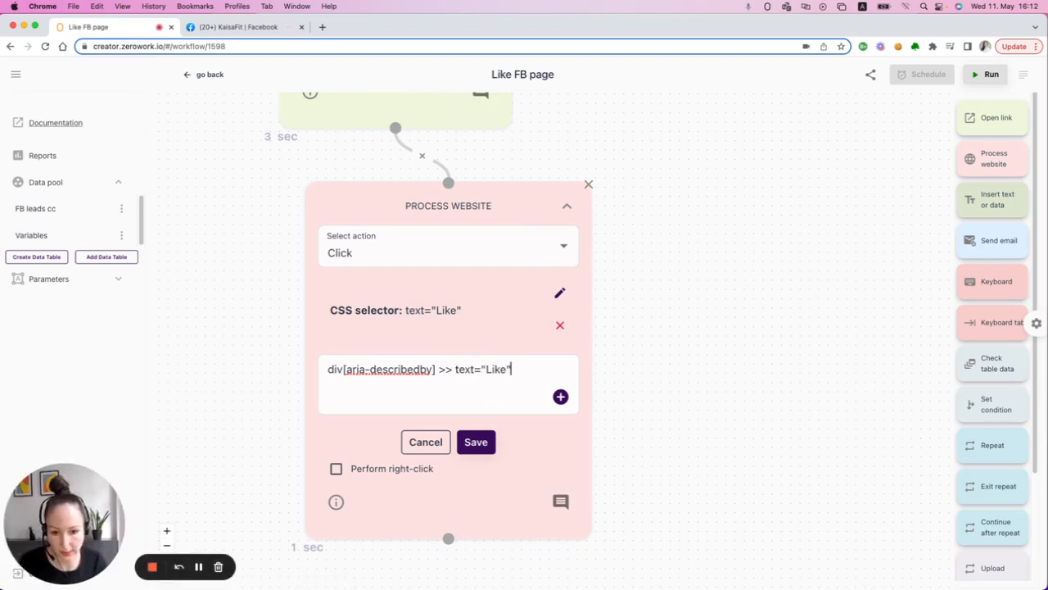
left_click(476, 441)
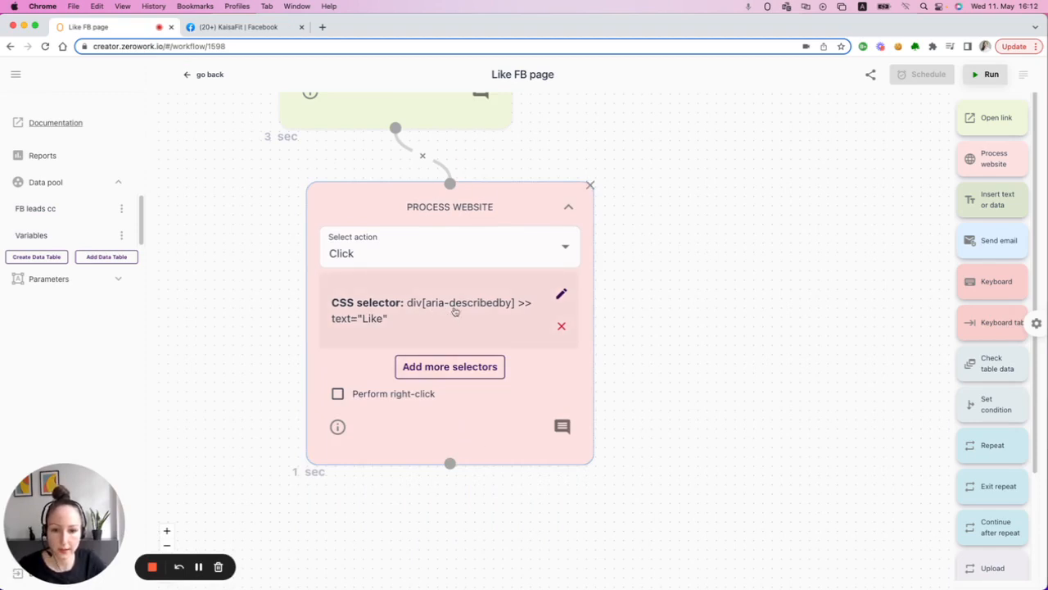
left_click(237, 27)
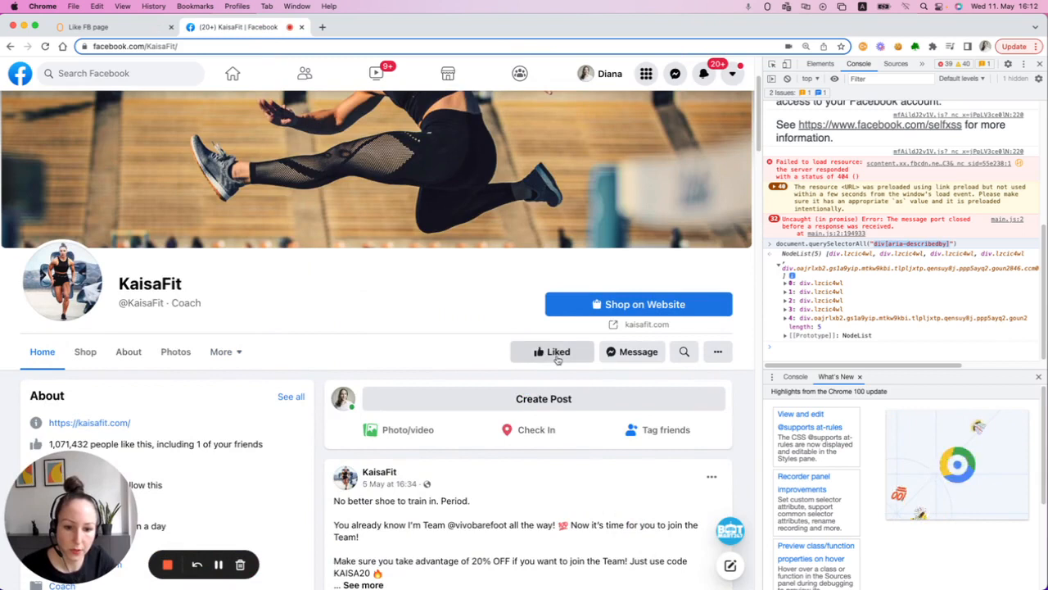
- Unlike KaisaFit, then rerun the workflow so it opens the KaisaFit and Coach pages
left_click(552, 351)
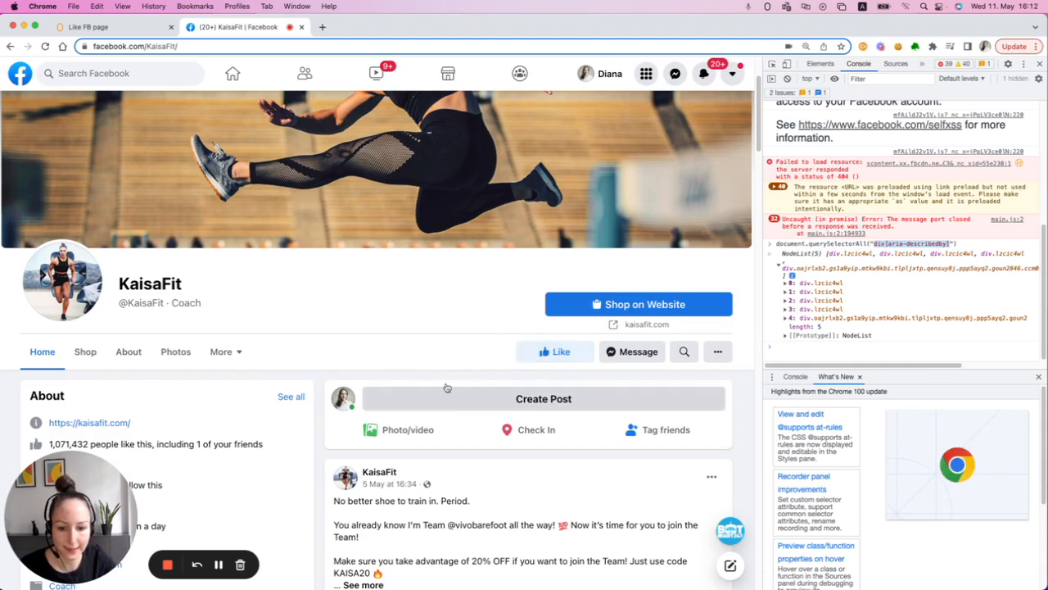
scroll("down", 3)
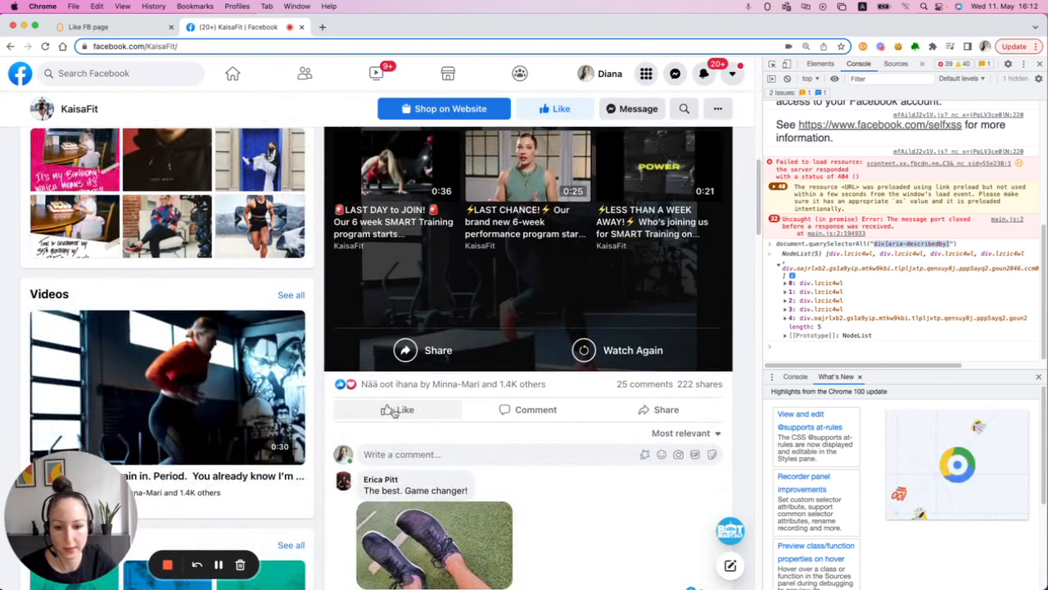
mouse_move(397, 409)
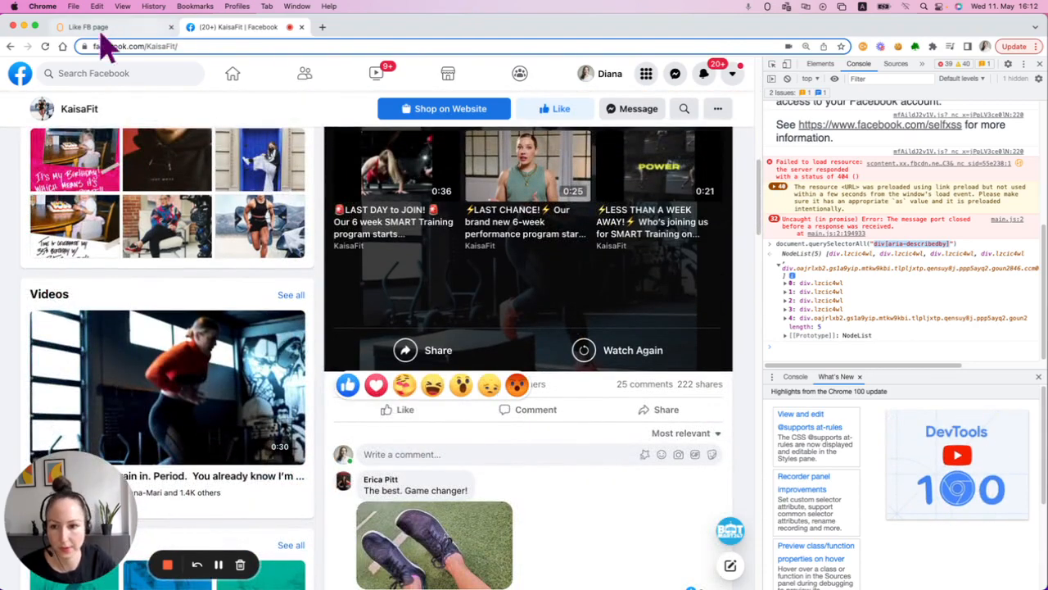
left_click(114, 27)
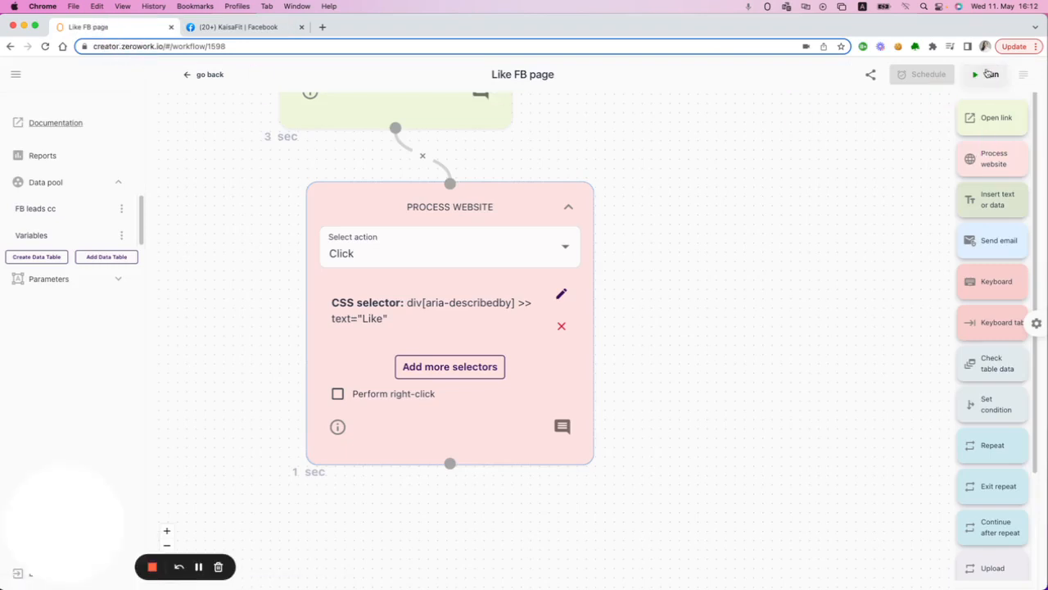
left_click(990, 73)
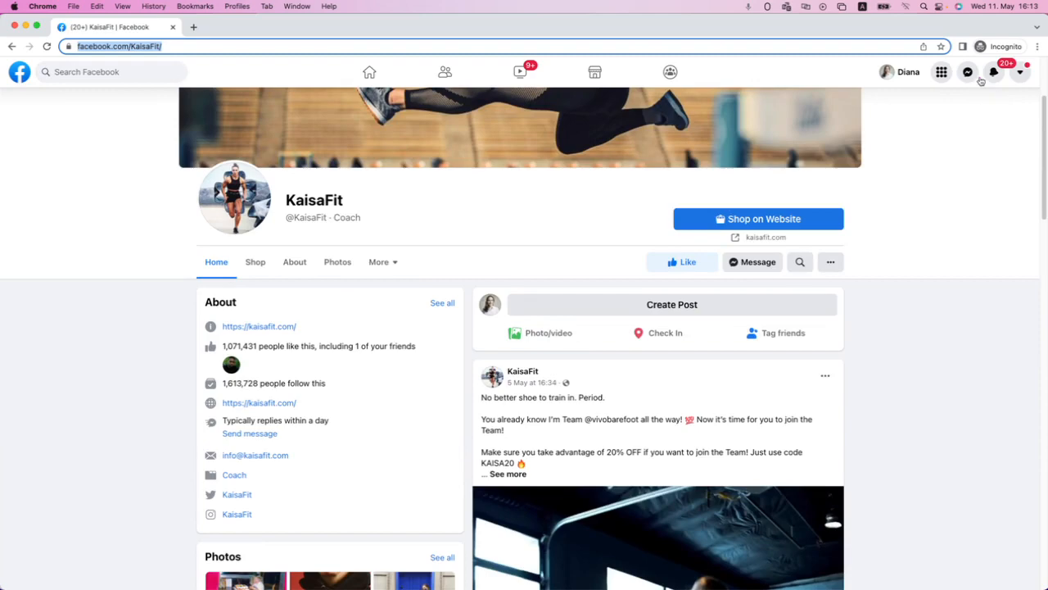
scroll("down", 3)
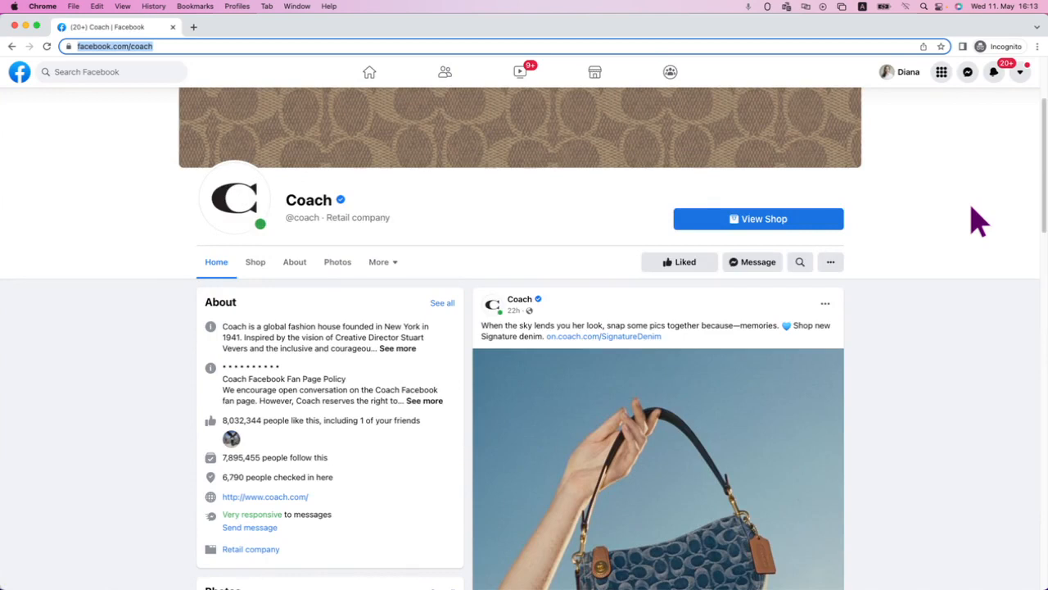
scroll("down", 3)
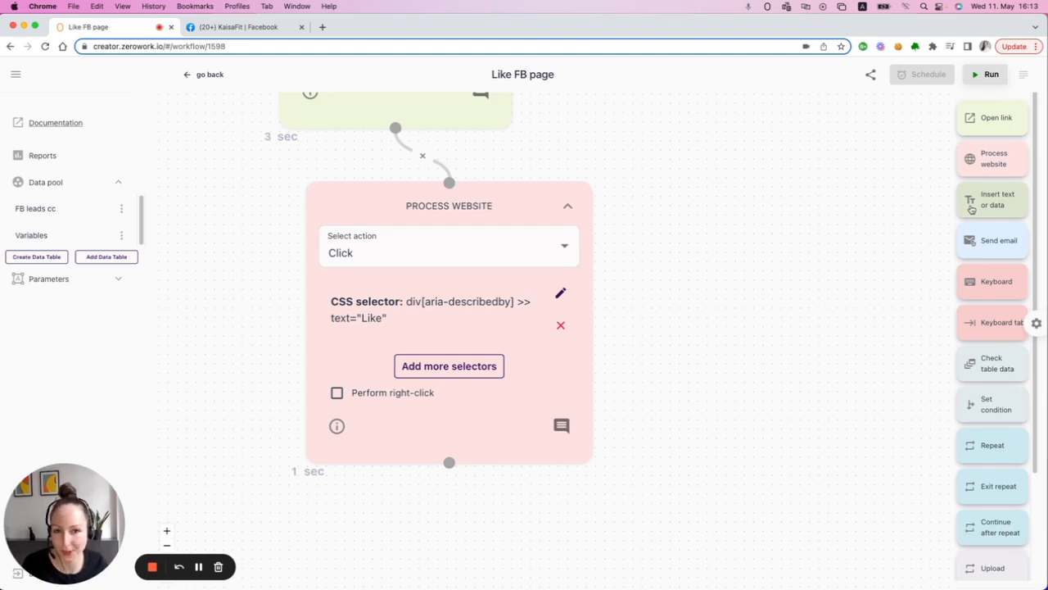
mouse_move(533, 573)
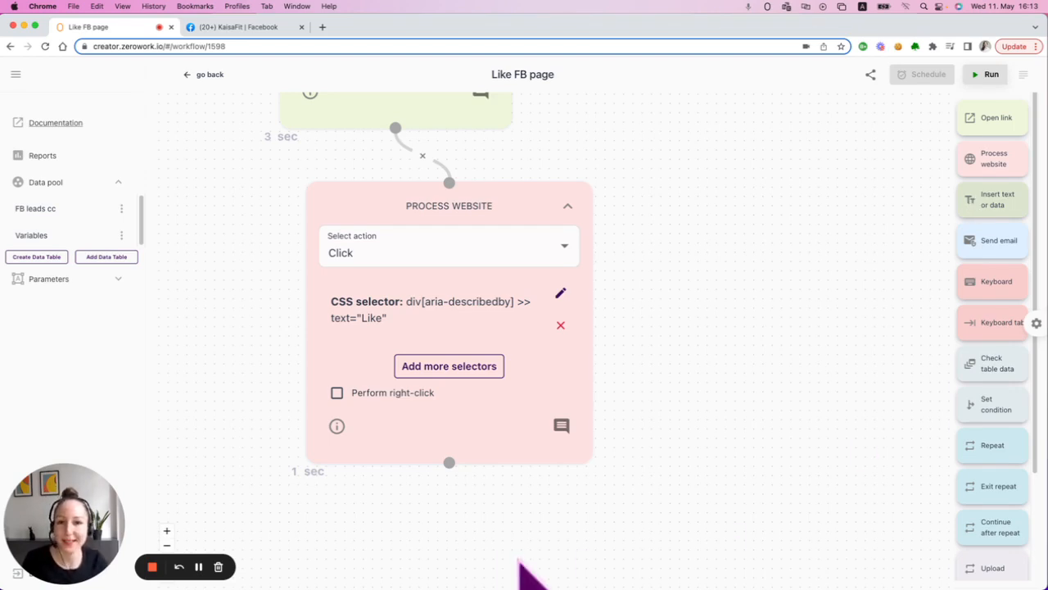